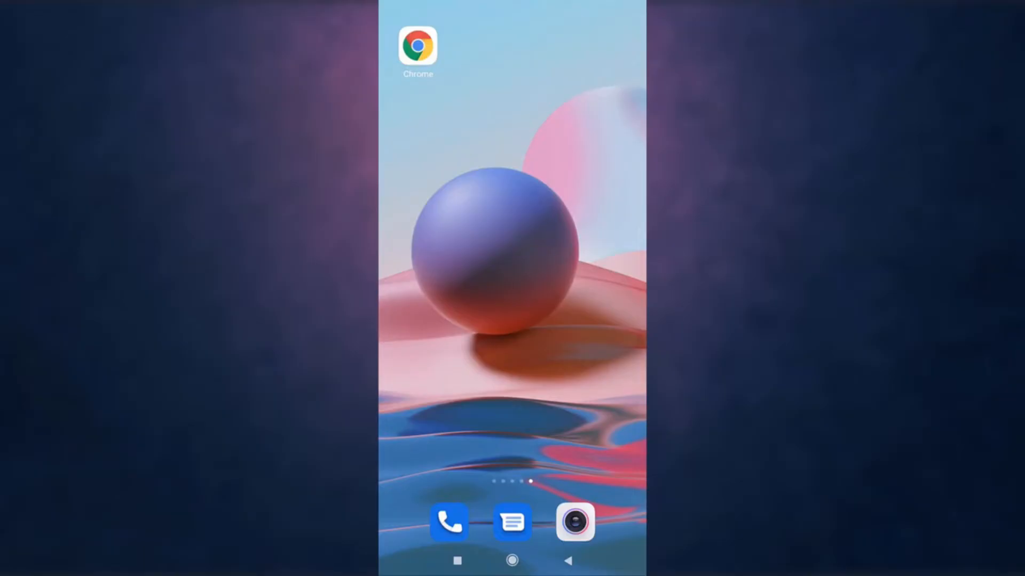
- Launch Google Chrome from the phone's home screen to visit gofundme.com
click(417, 48)
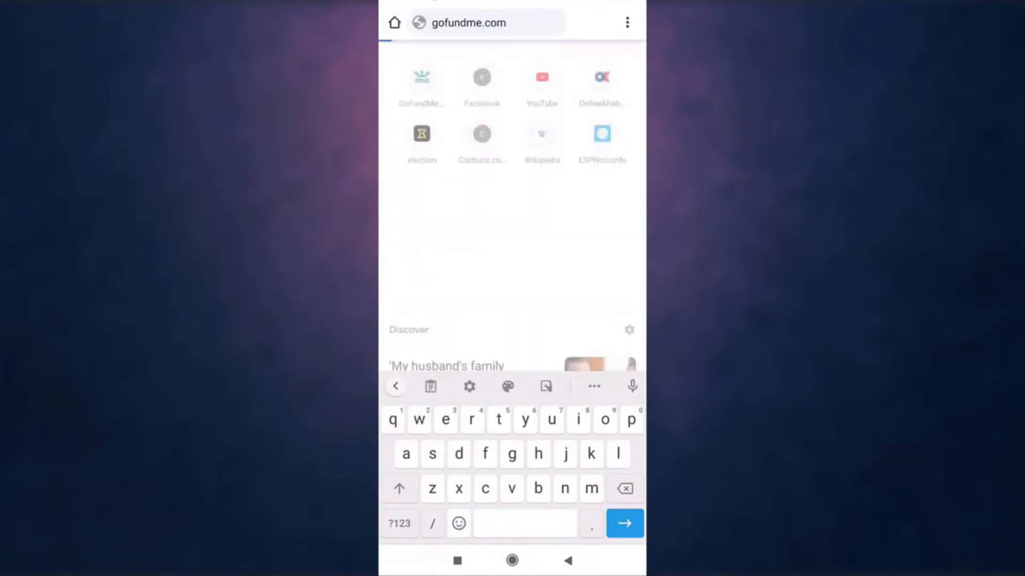
- Load gofundme.com, then go from its navigation menu to the sign-in page
click(624, 524)
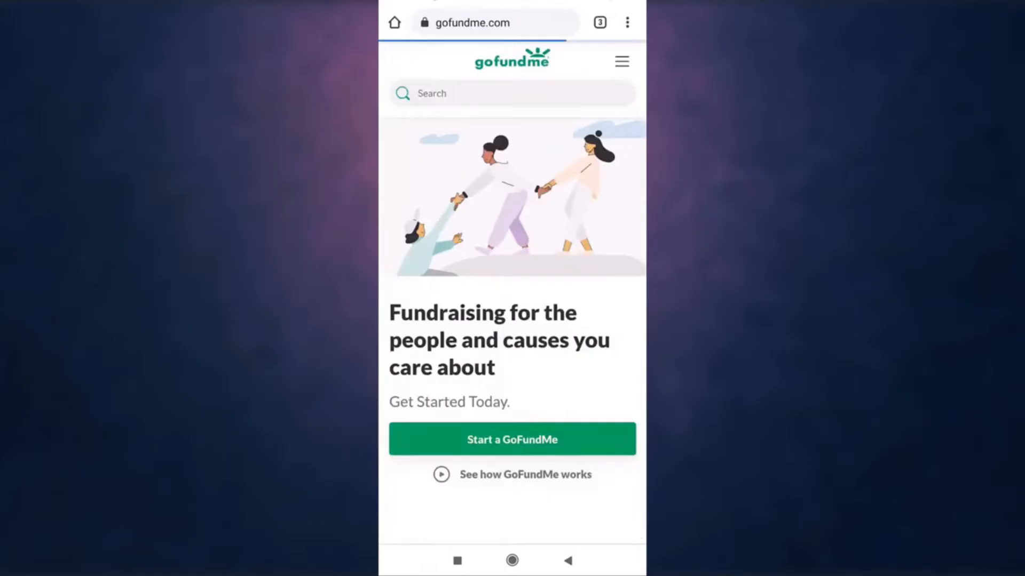
scroll(down, 3)
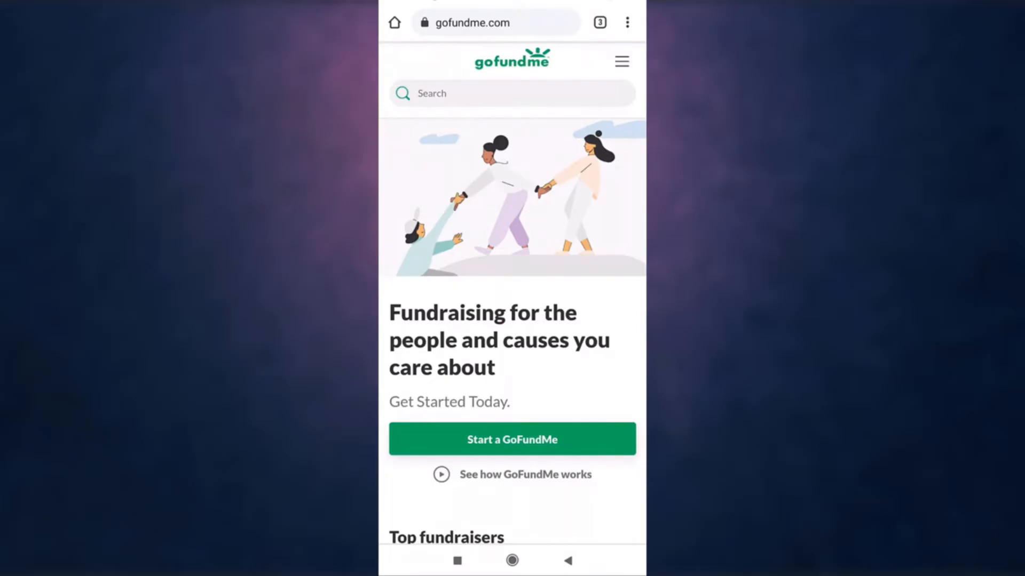
click(620, 60)
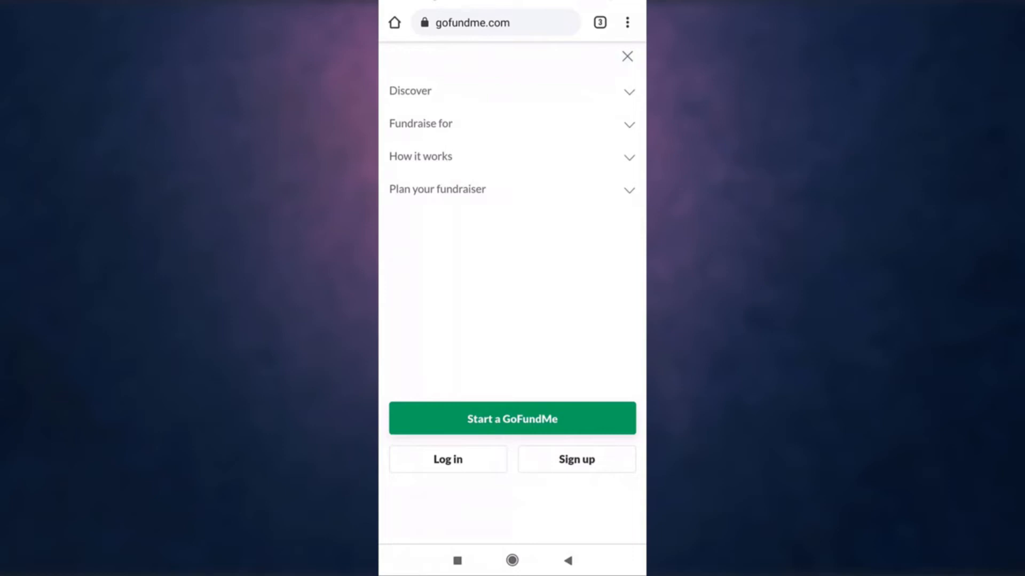
click(447, 459)
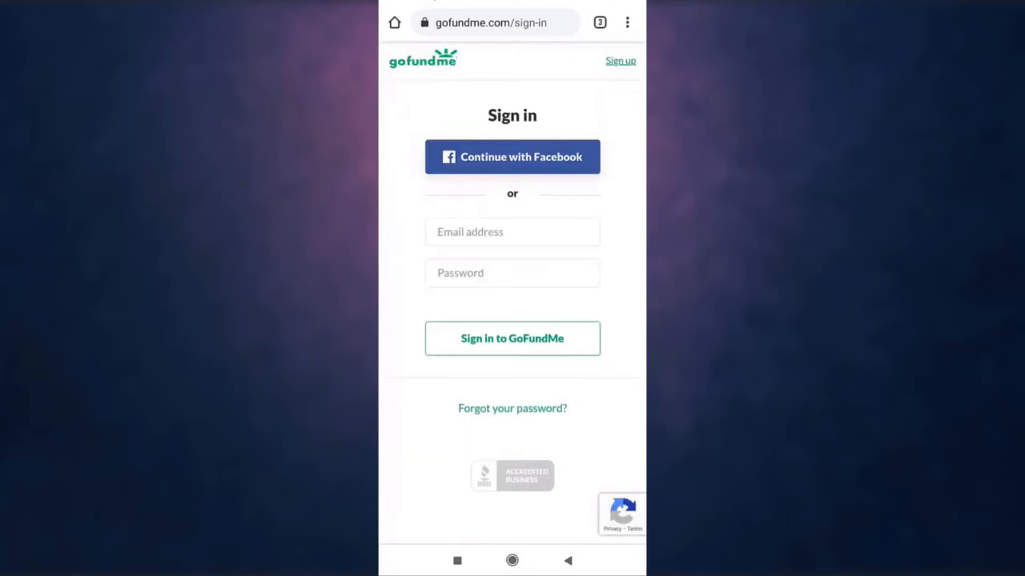
- Sign in with the autofilled email and typed password, retrying after the first rejection
click(511, 231)
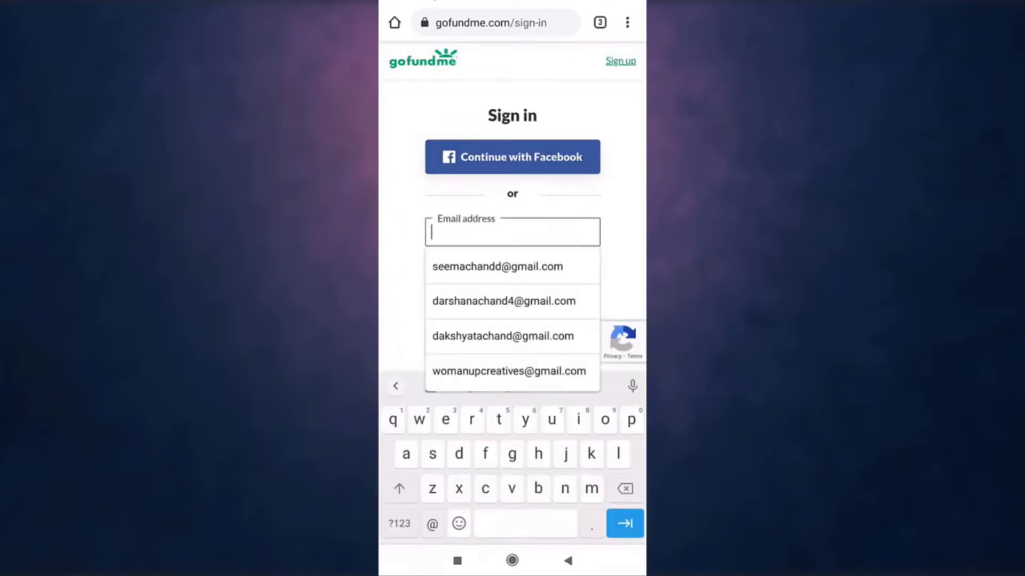
click(498, 266)
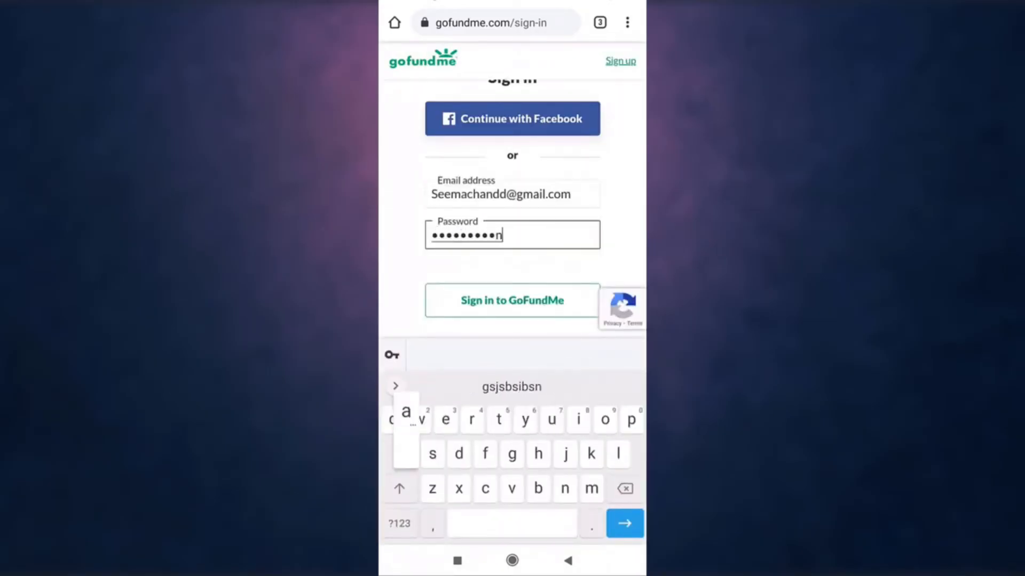
text(atbs)
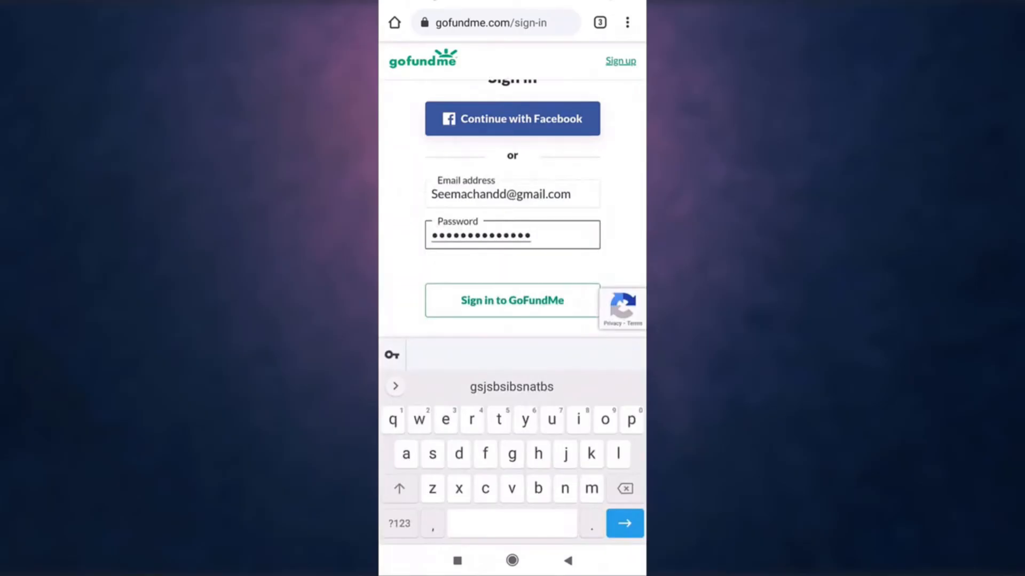
text(x)
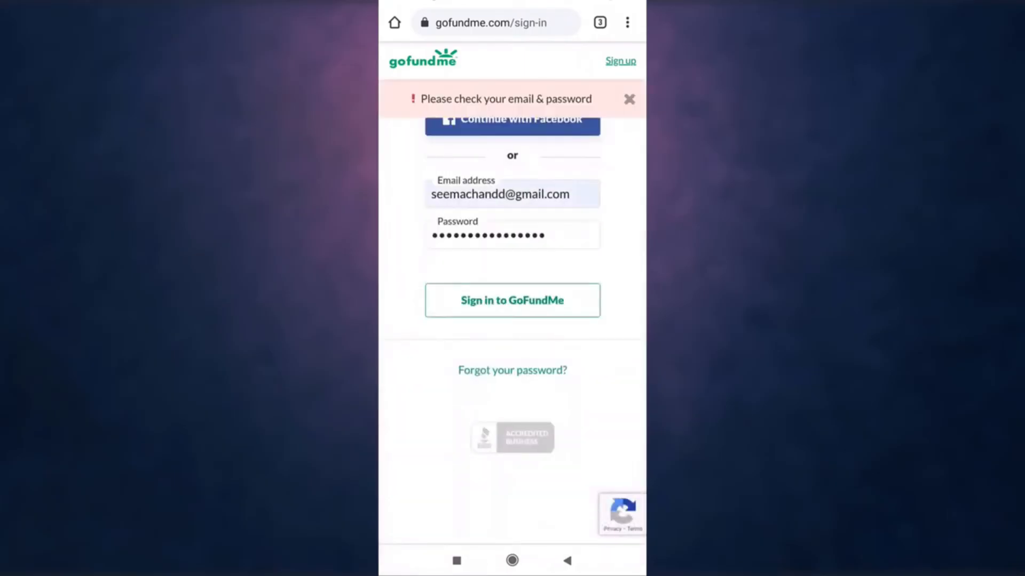
click(512, 300)
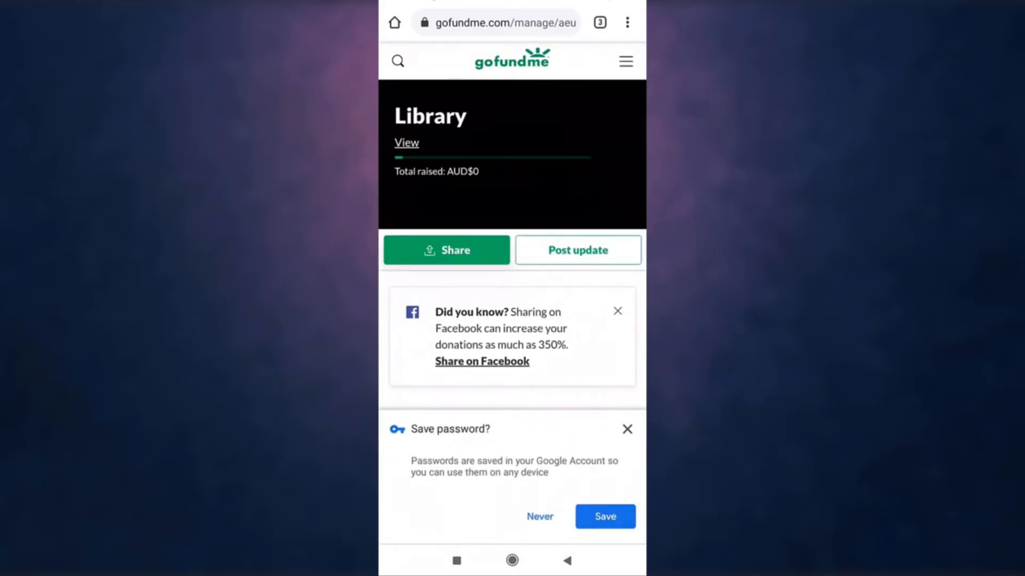
- Open the site menu and re-expand the account section to show fundraisers, settings and sign-out
click(623, 61)
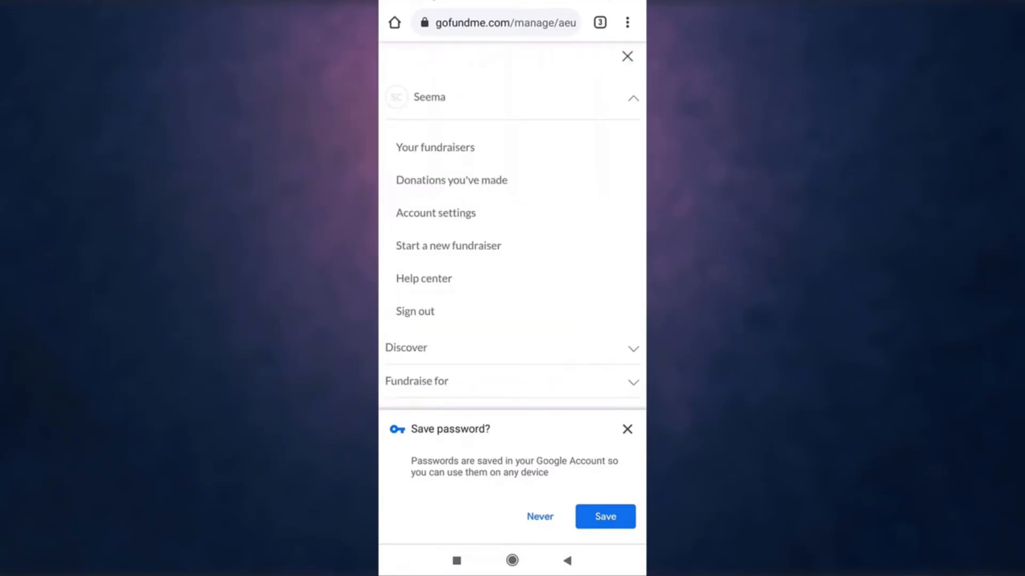
click(631, 97)
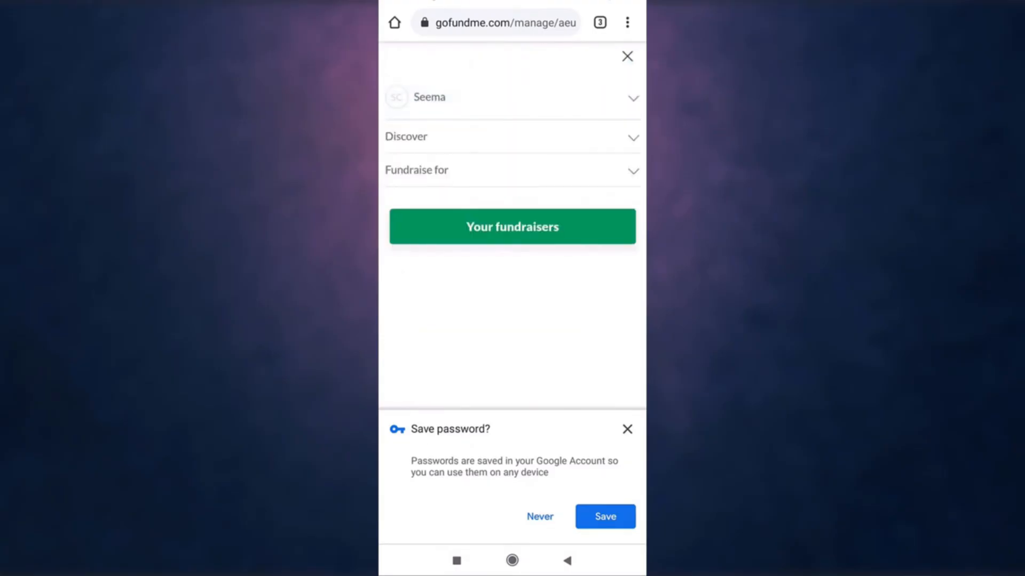
click(512, 97)
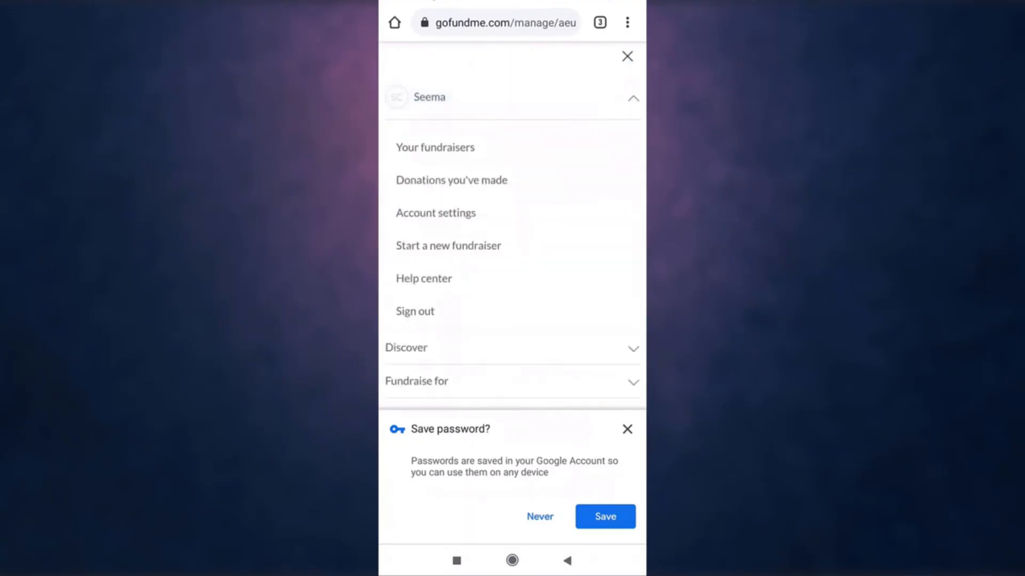